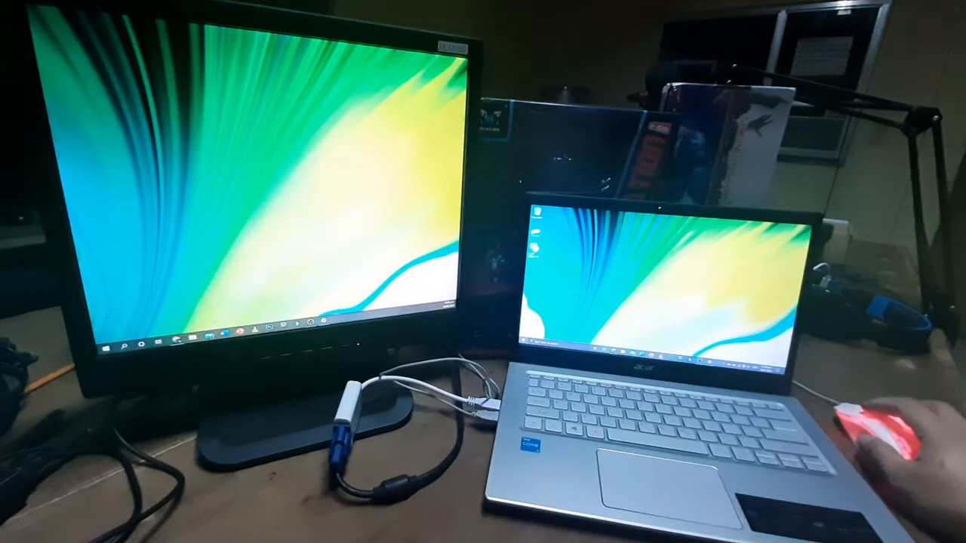
Show the desktop context menu on an empty area of the external monitor's desktop.
{"action": "right_click", "coordinate": [370, 148]}
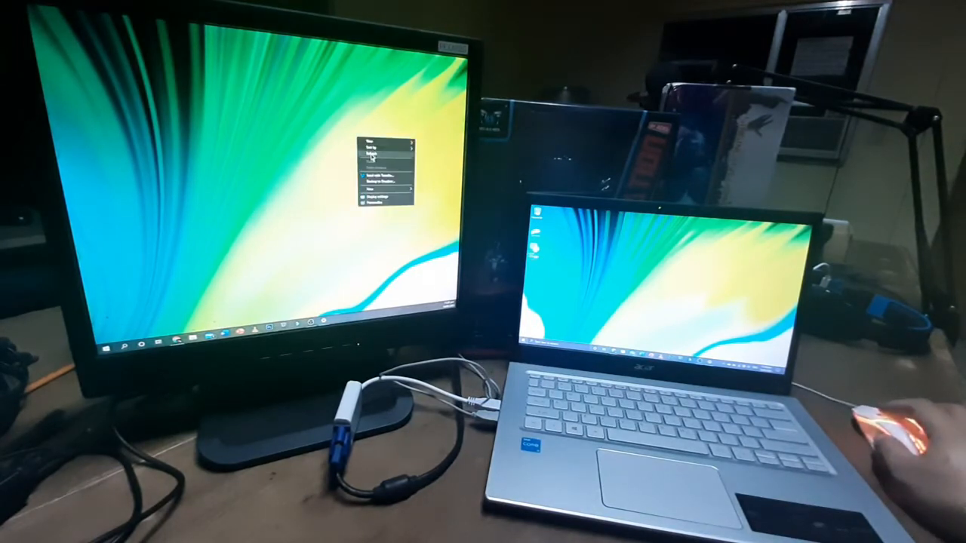